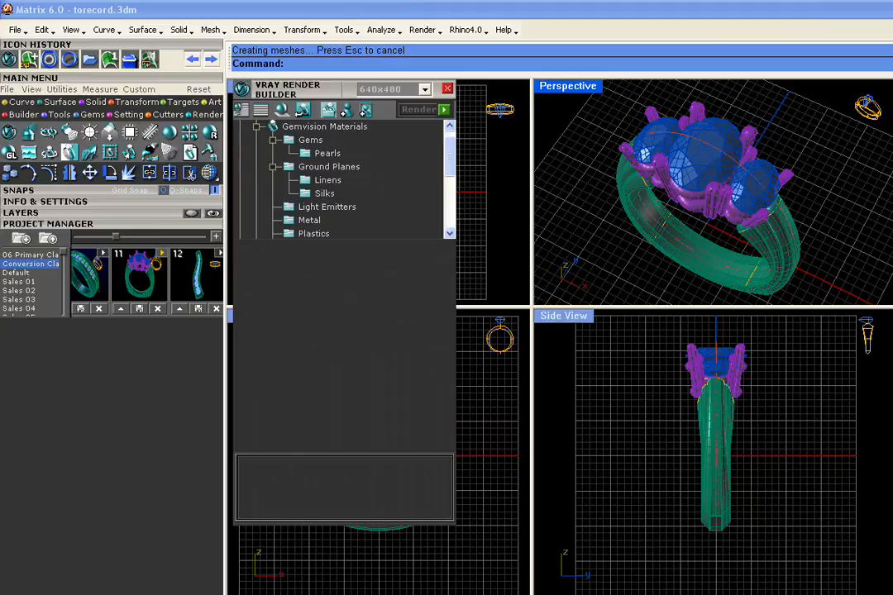
{"action": "mouse_move", "coordinate": [812, 435]}
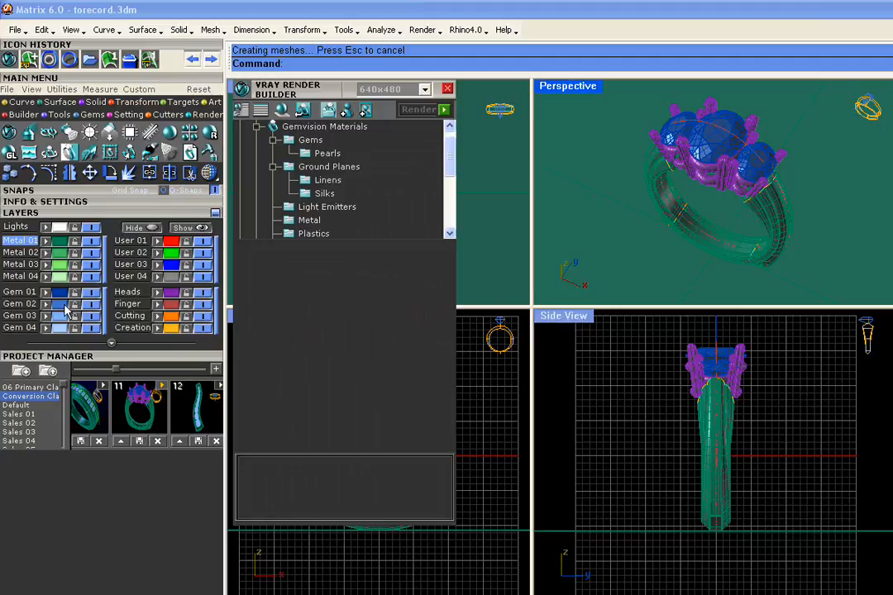
{"action": "mouse_move", "coordinate": [59, 295]}
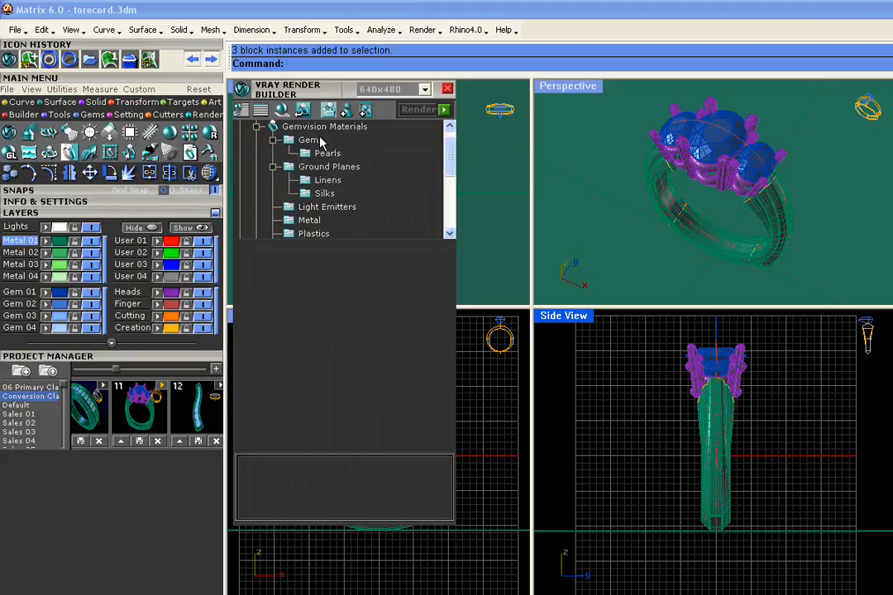
Step: Load the Gemvision Gems library showing Alexandrite, Amethyst and Diamond swatches
{"action": "left_click", "coordinate": [310, 140]}
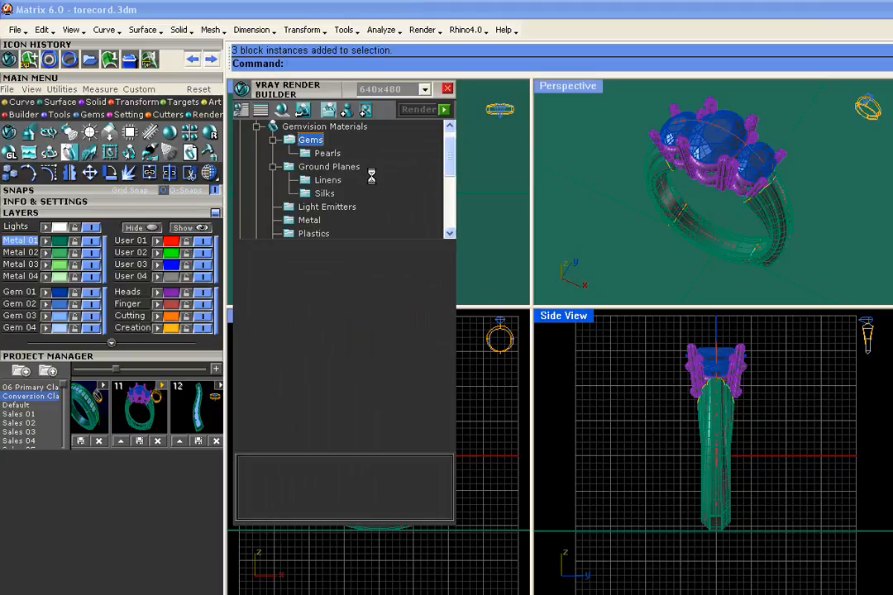
{"action": "left_click", "coordinate": [310, 139]}
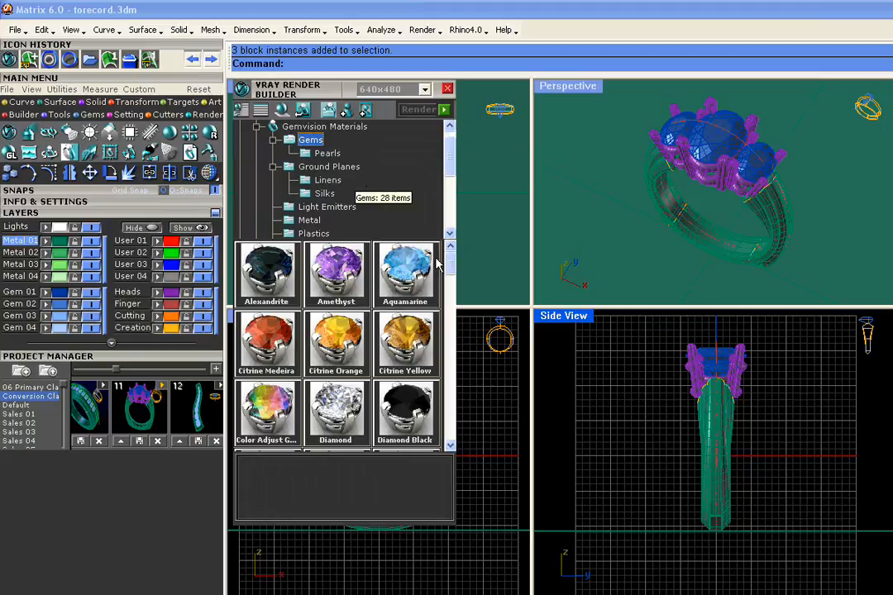
{"action": "scroll", "scroll_direction": "down", "scroll_amount": 3}
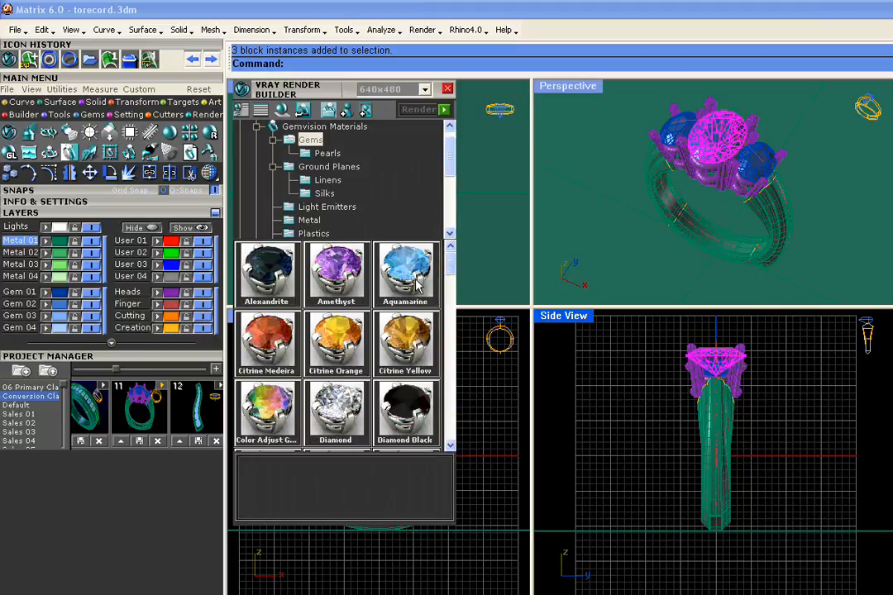
Step: Apply the Aquamarine gem material to the centre stone
{"action": "left_click", "coordinate": [405, 268]}
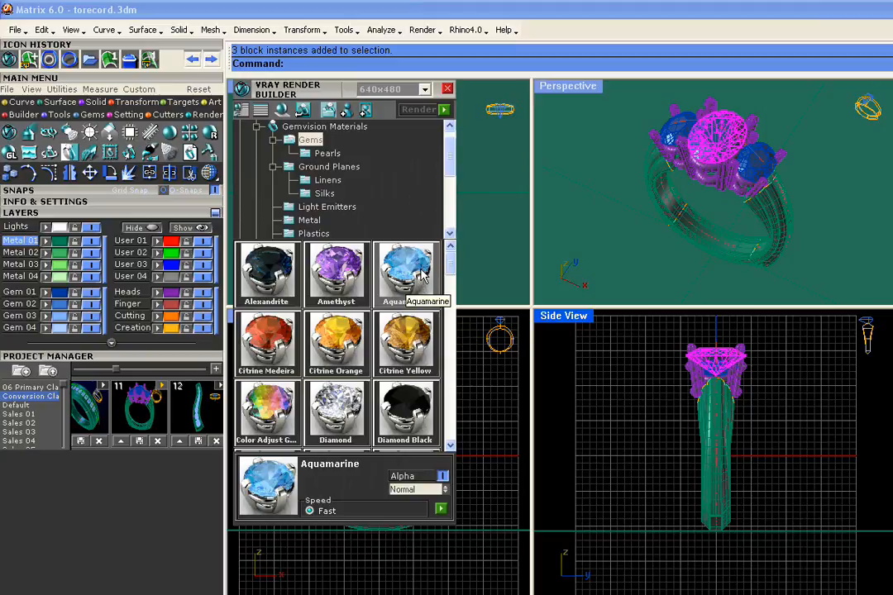
{"action": "left_click", "coordinate": [404, 272]}
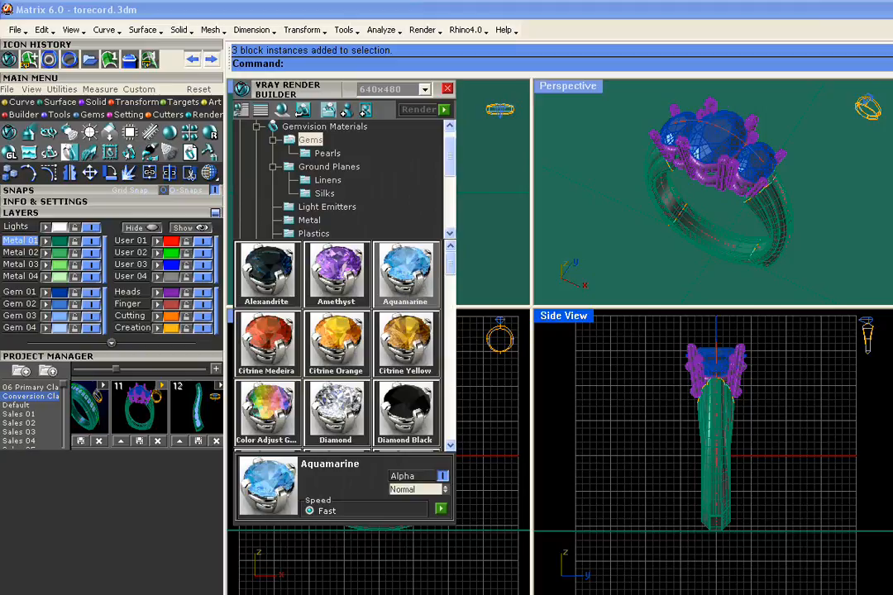
{"action": "mouse_move", "coordinate": [244, 576]}
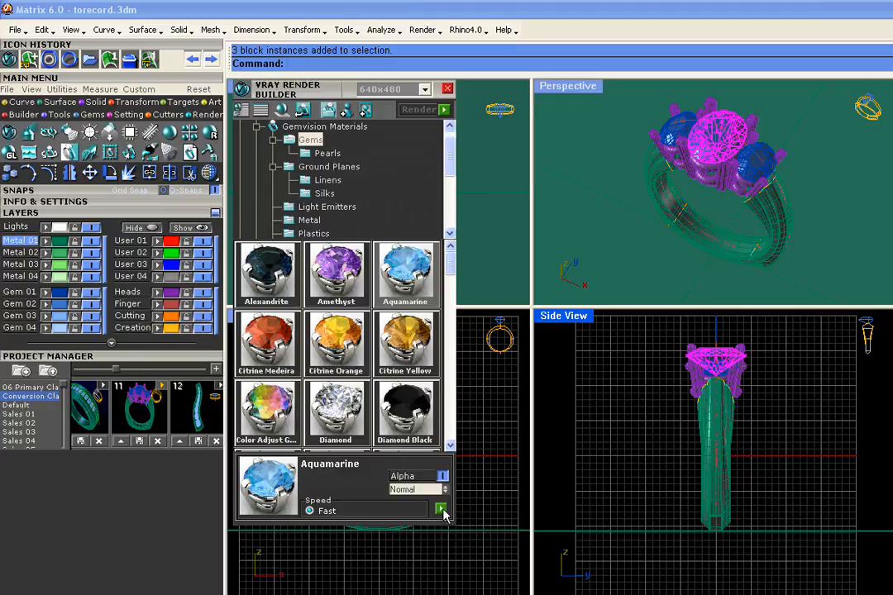
{"action": "left_click", "coordinate": [440, 510]}
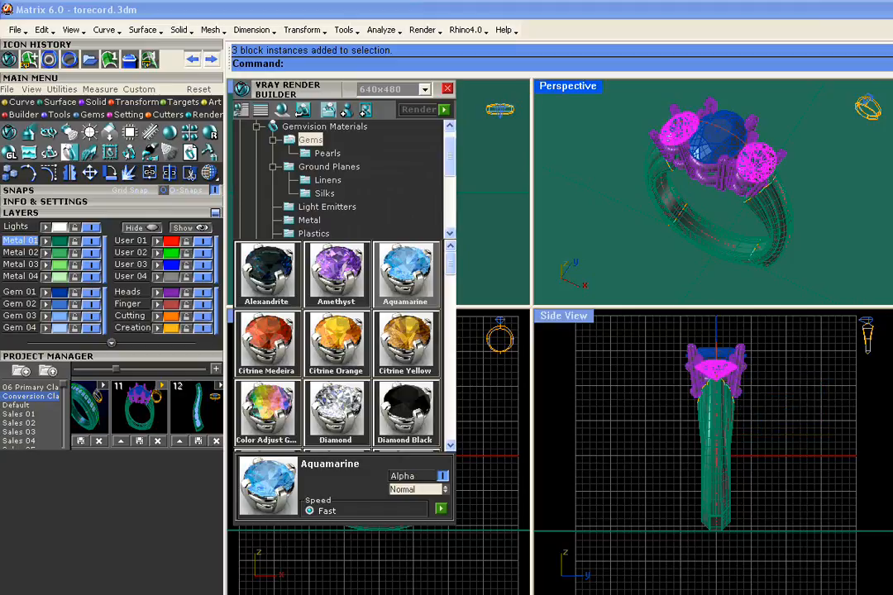
{"action": "mouse_move", "coordinate": [324, 432]}
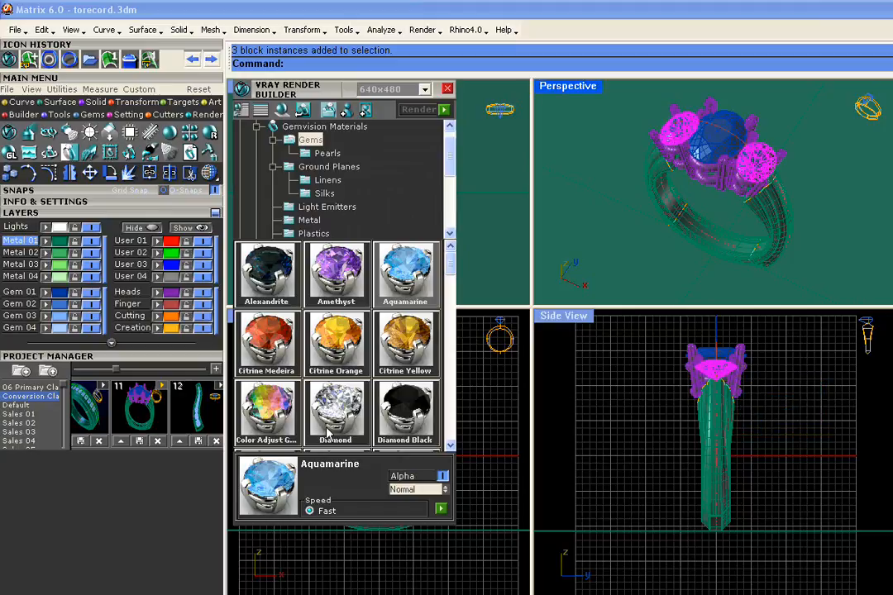
Step: Select the Diamond gem material for the side stones
{"action": "left_click", "coordinate": [335, 411]}
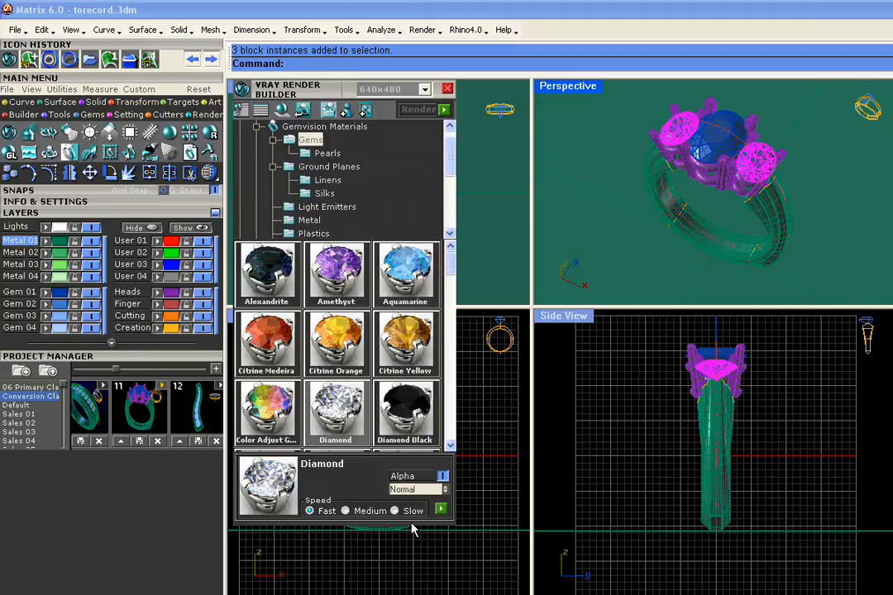
{"action": "mouse_move", "coordinate": [438, 508]}
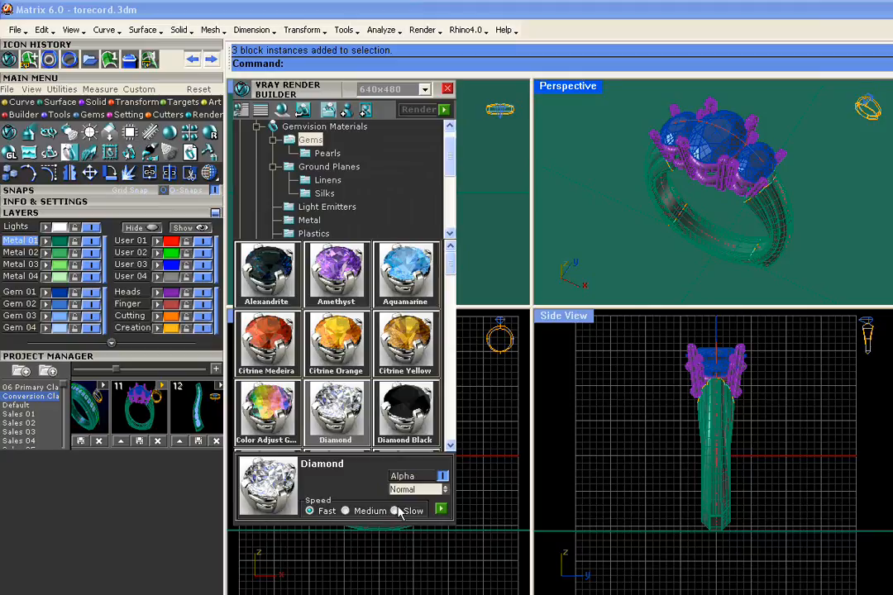
{"action": "mouse_move", "coordinate": [399, 516]}
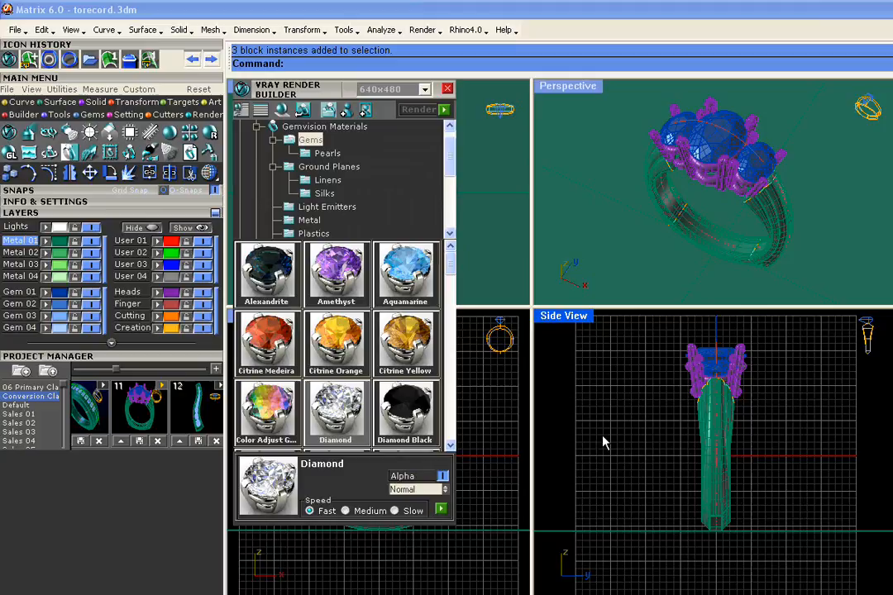
{"action": "mouse_move", "coordinate": [273, 492]}
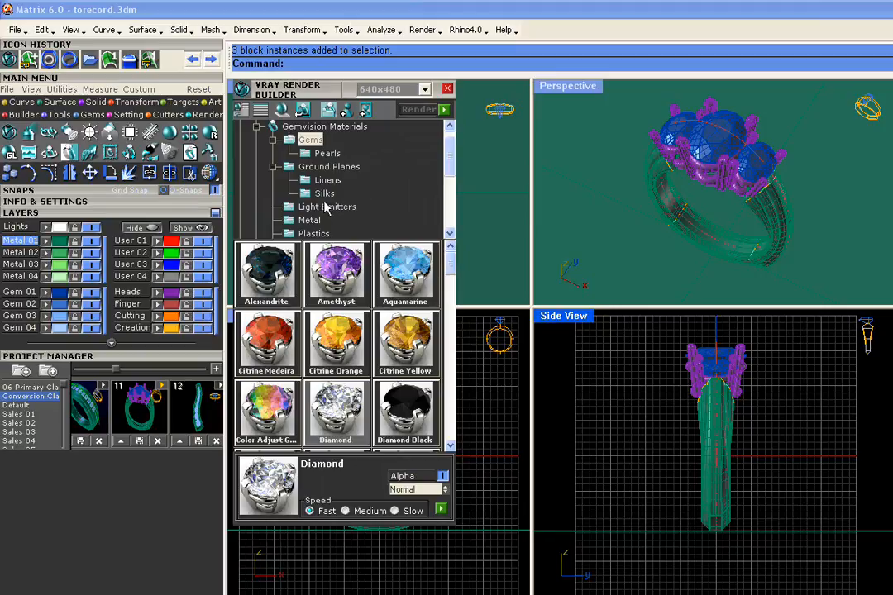
{"action": "mouse_move", "coordinate": [327, 179]}
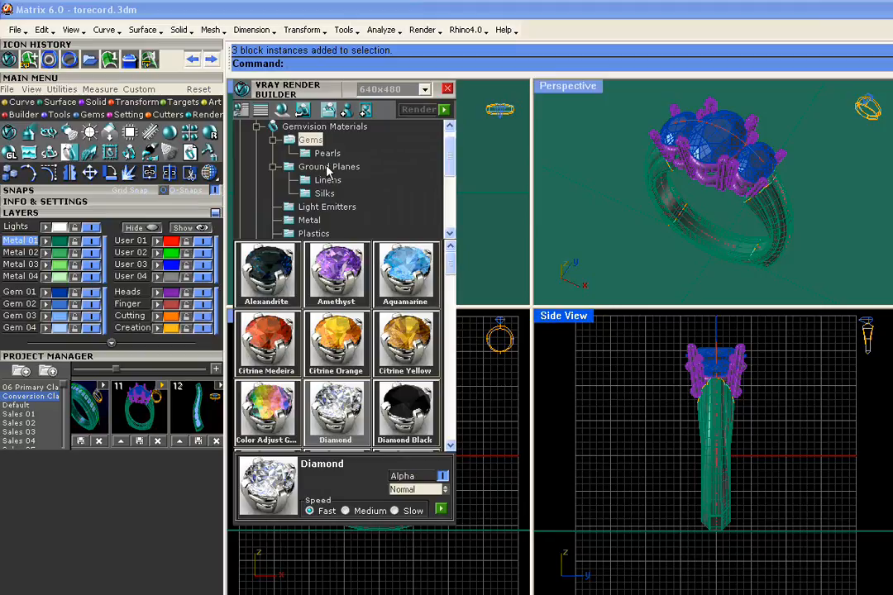
Step: Browse Ground Planes backdrops (Linens, Silks) and choose the Canvas ground plane
{"action": "left_click", "coordinate": [328, 167]}
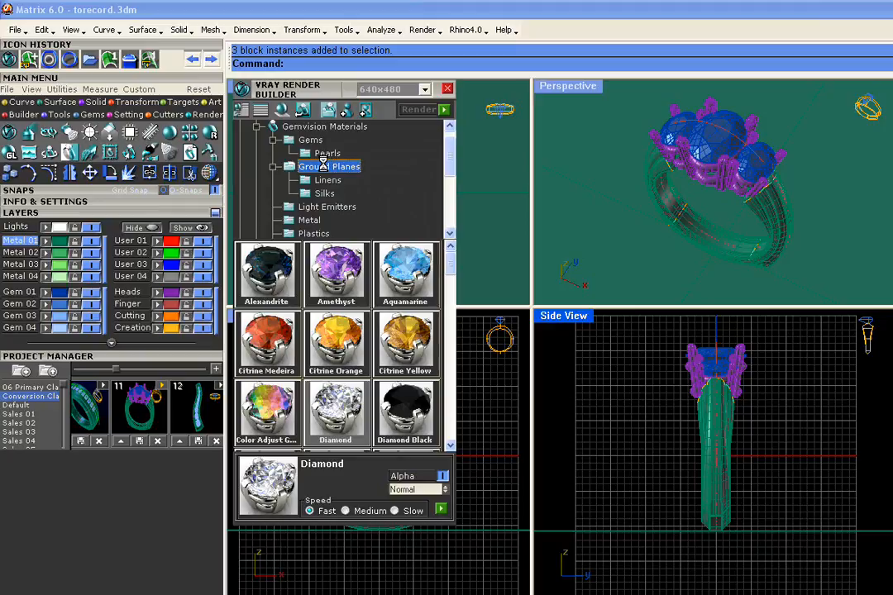
{"action": "left_click", "coordinate": [328, 166]}
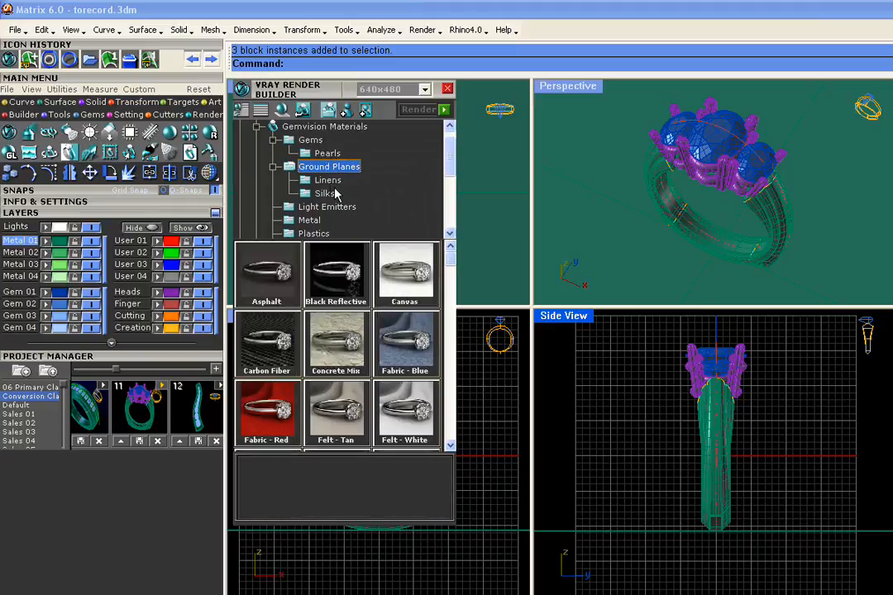
{"action": "left_click", "coordinate": [328, 180]}
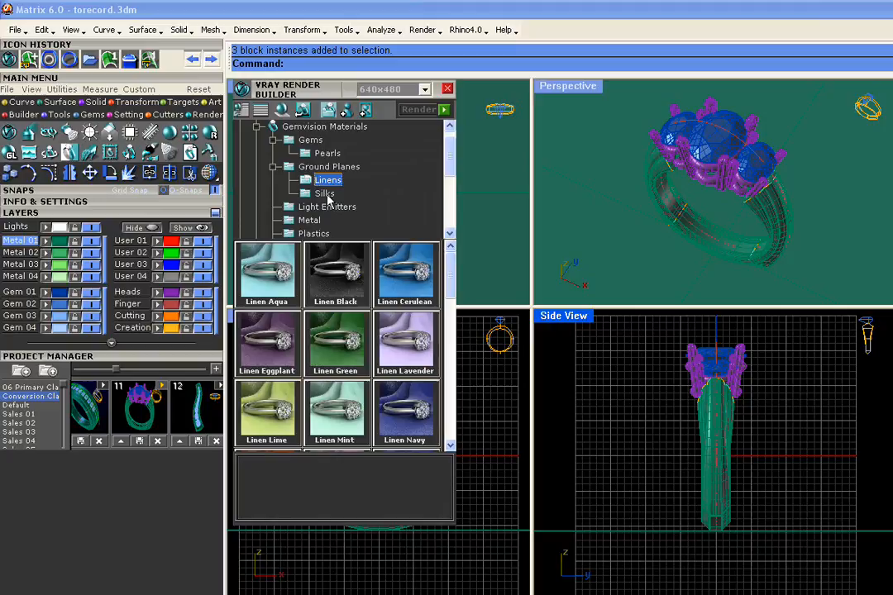
{"action": "left_click", "coordinate": [324, 192]}
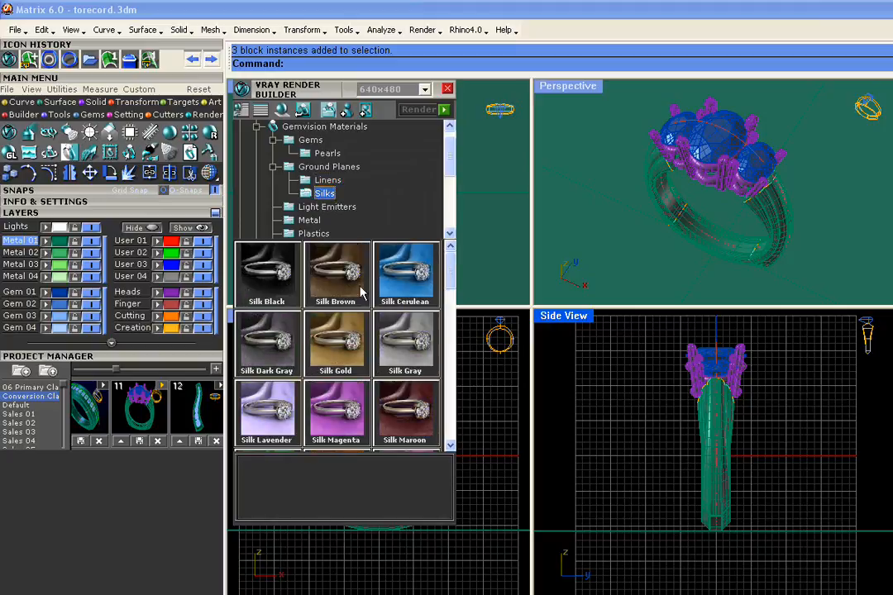
{"action": "scroll", "scroll_direction": "down", "scroll_amount": 3}
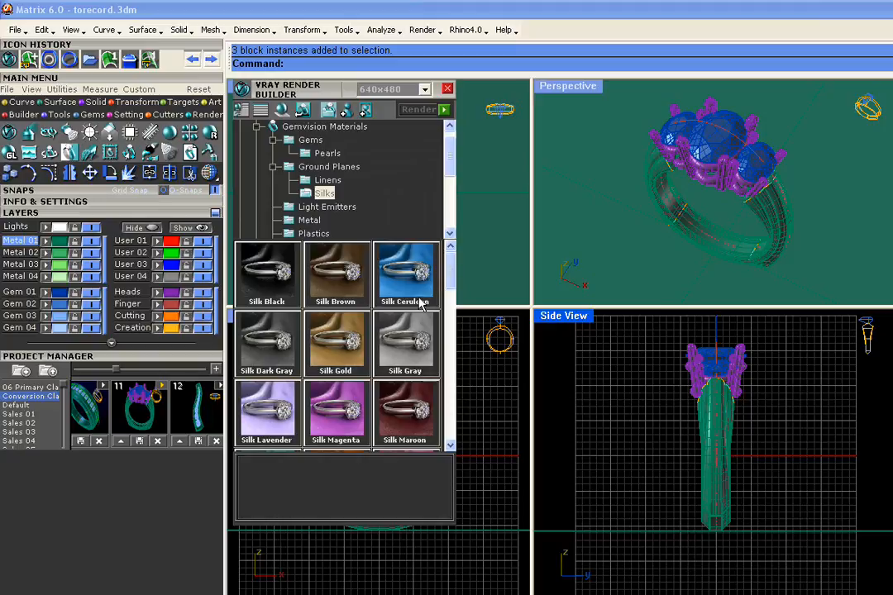
{"action": "left_click", "coordinate": [328, 166]}
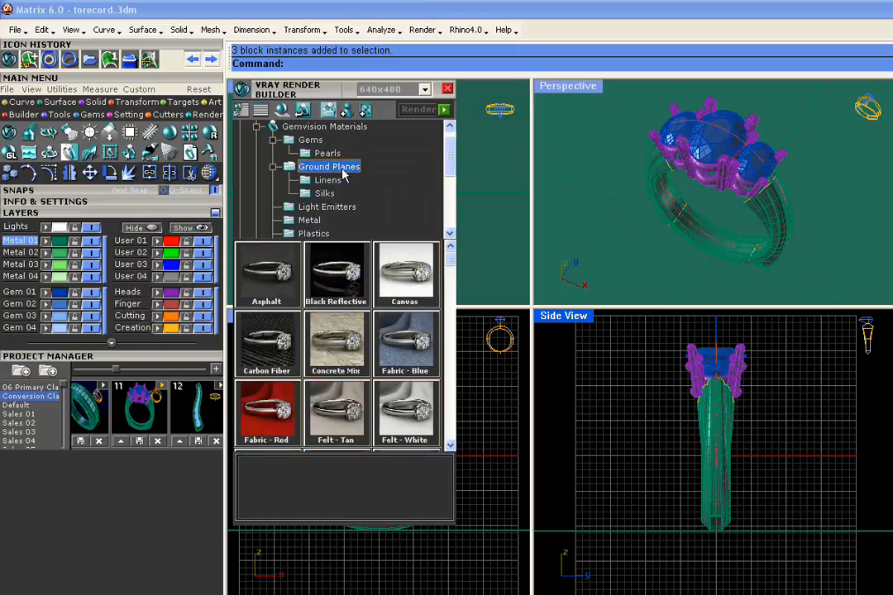
{"action": "mouse_move", "coordinate": [378, 316]}
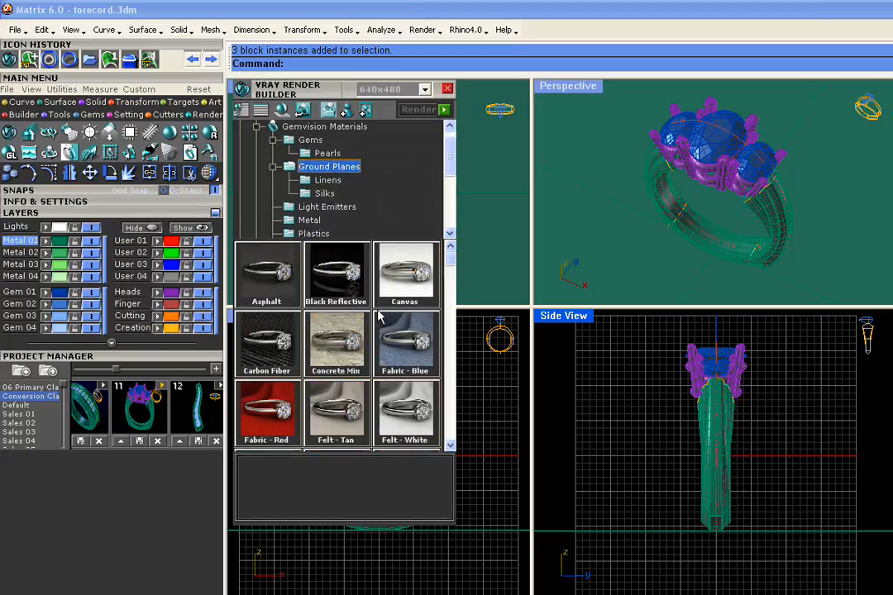
{"action": "left_click", "coordinate": [404, 273]}
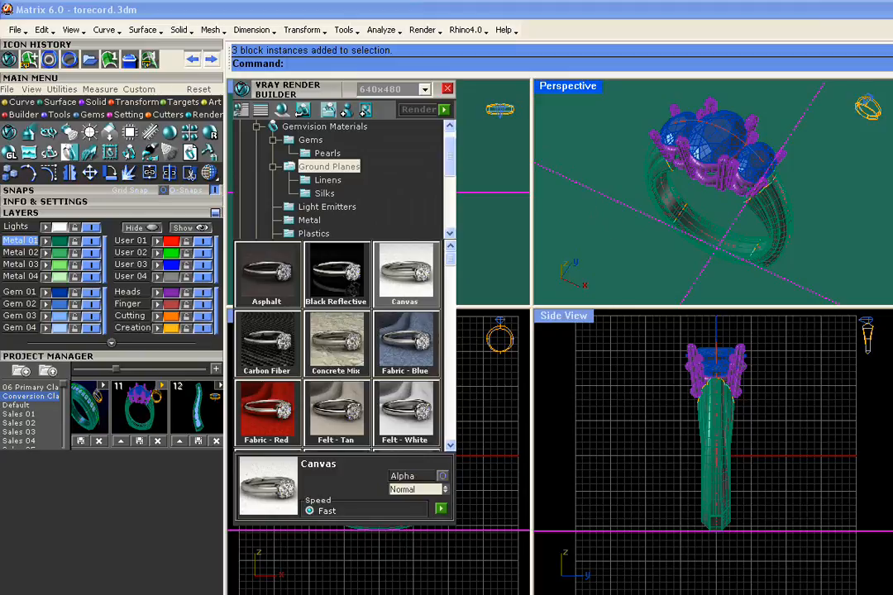
{"action": "mouse_move", "coordinate": [653, 405]}
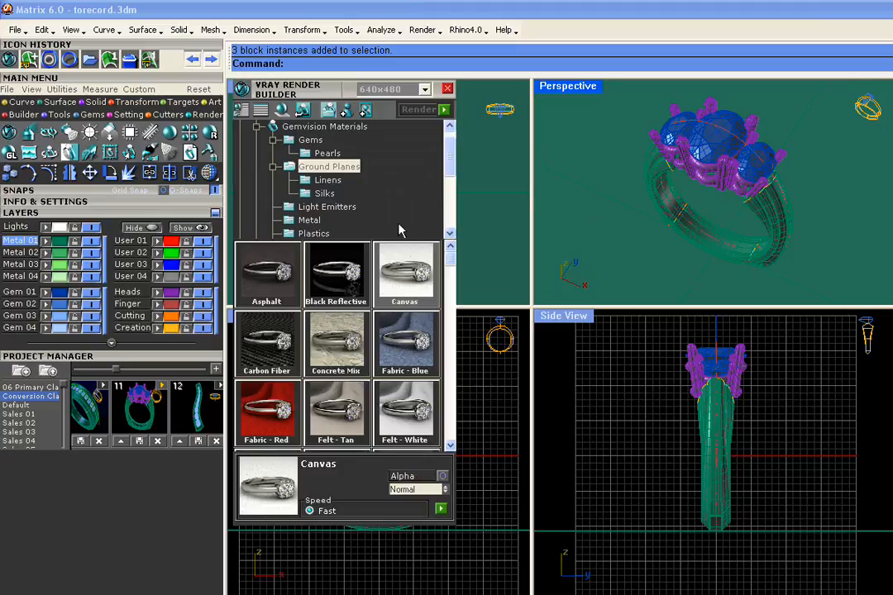
{"action": "scroll", "scroll_direction": "down", "scroll_amount": 3}
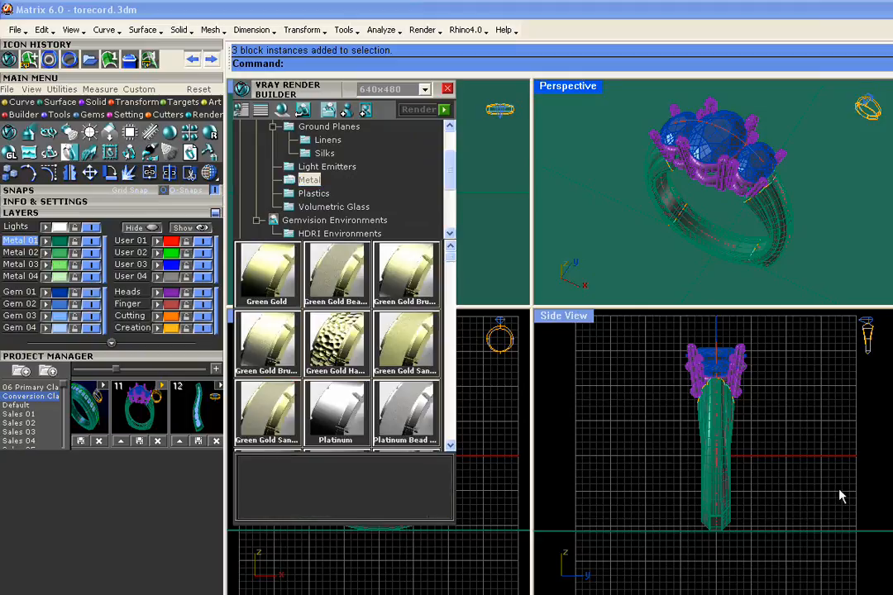
{"action": "mouse_move", "coordinate": [47, 266]}
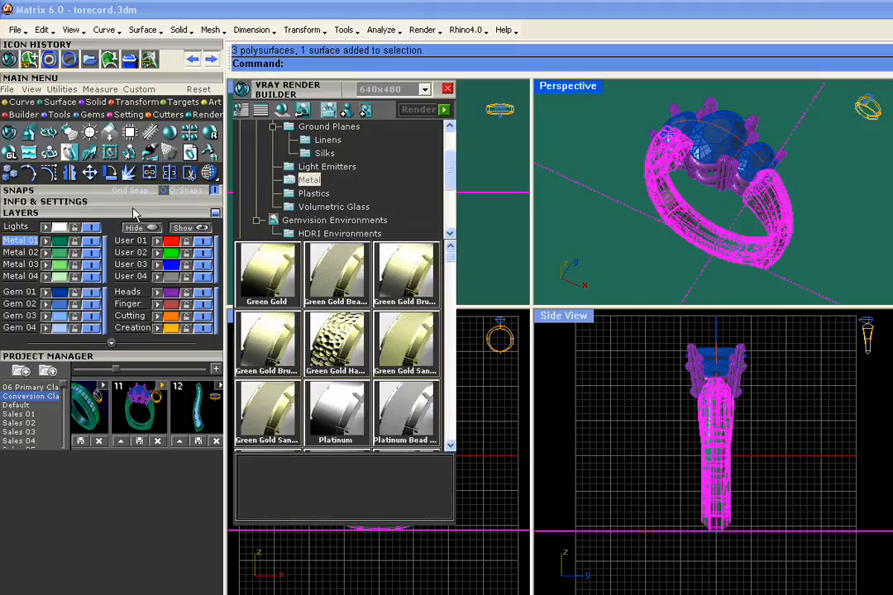
{"action": "mouse_move", "coordinate": [643, 206]}
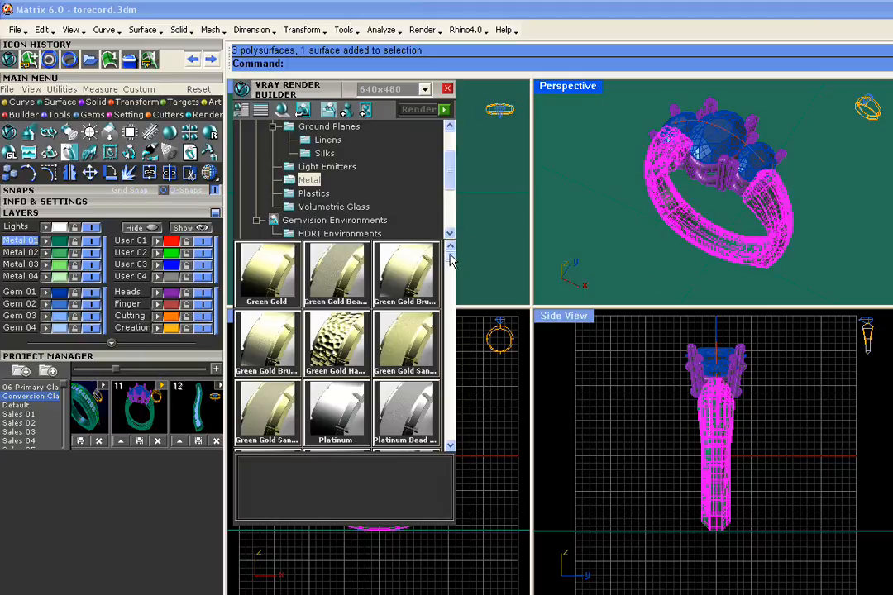
Step: Apply Yellow Gold Light Bead Blast metal to the ring's shank
{"action": "scroll", "scroll_direction": "down", "scroll_amount": 3}
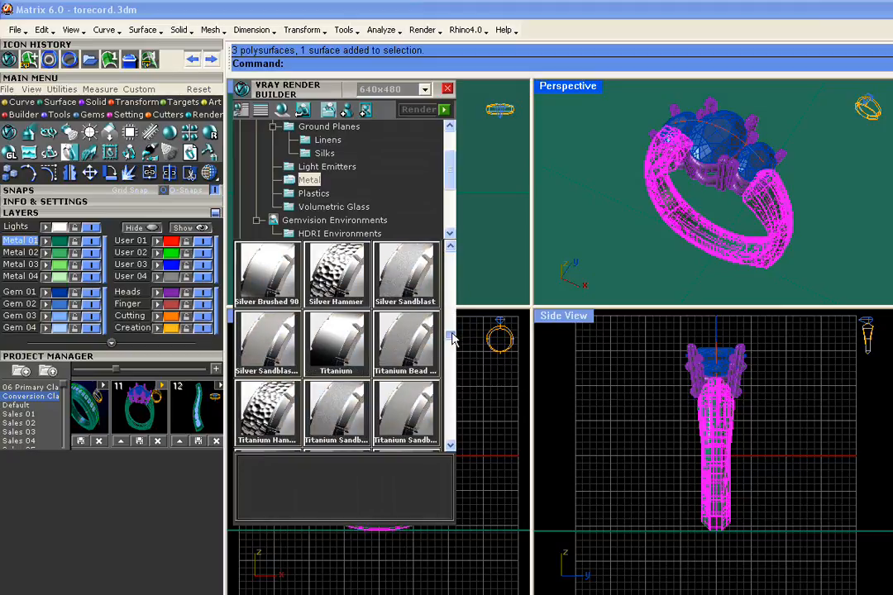
{"action": "scroll", "scroll_direction": "down", "scroll_amount": 3}
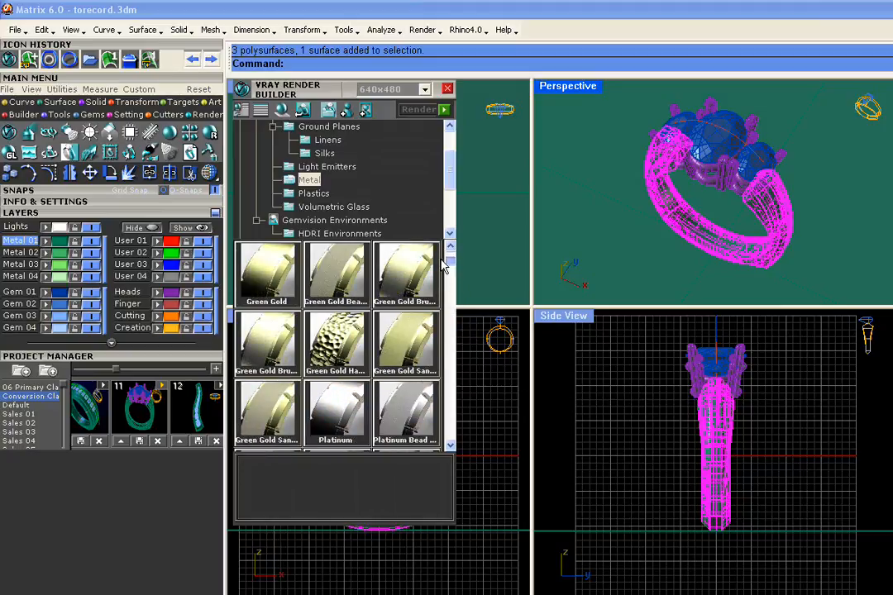
{"action": "scroll", "scroll_direction": "down", "scroll_amount": 3}
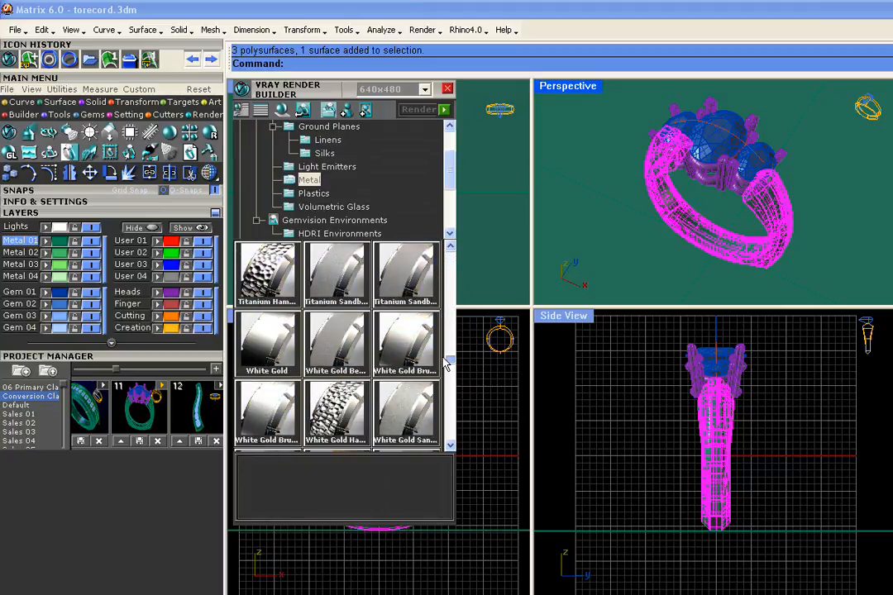
{"action": "scroll", "scroll_direction": "down", "scroll_amount": 3}
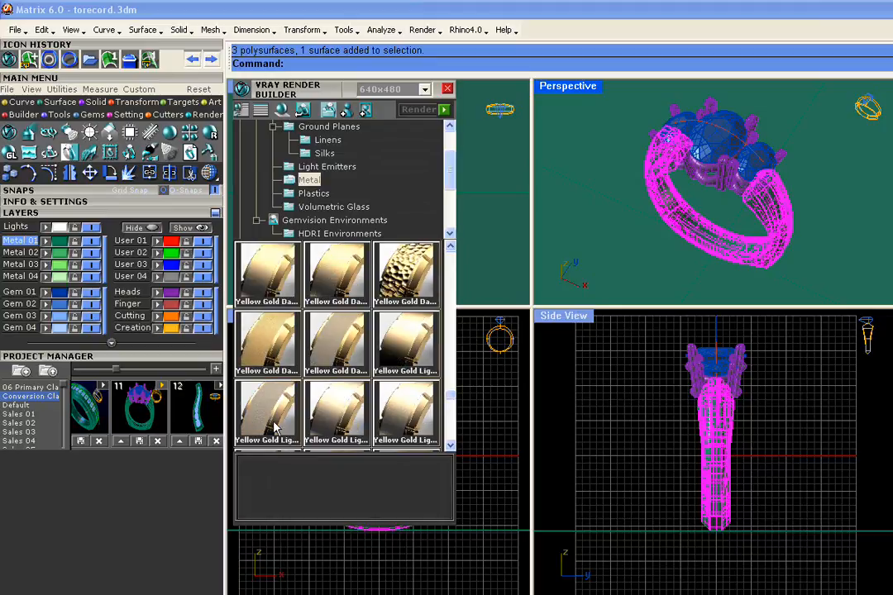
{"action": "left_click", "coordinate": [267, 413]}
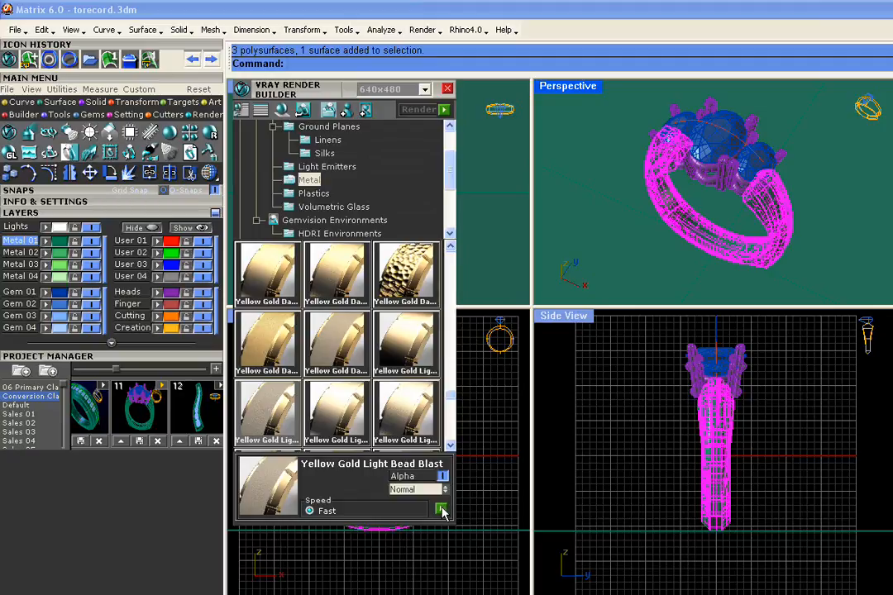
{"action": "left_click", "coordinate": [441, 509]}
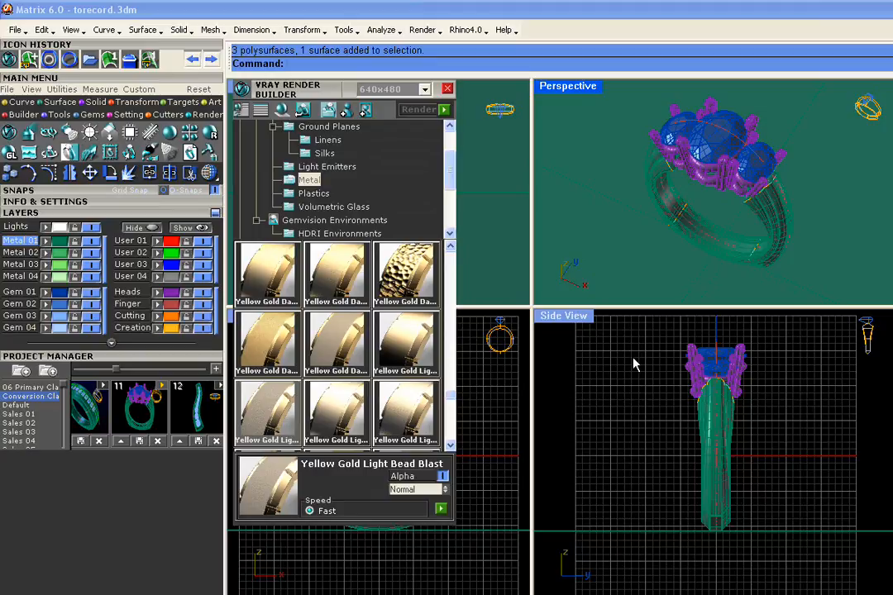
{"action": "mouse_move", "coordinate": [171, 299]}
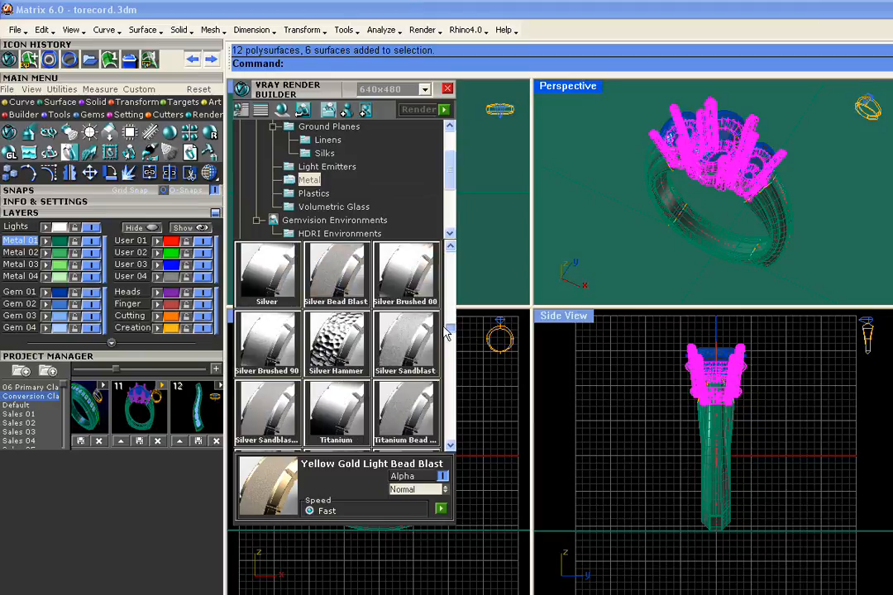
Step: Apply Platinum metal to the ring's heads and prongs
{"action": "scroll", "scroll_direction": "down", "scroll_amount": 3}
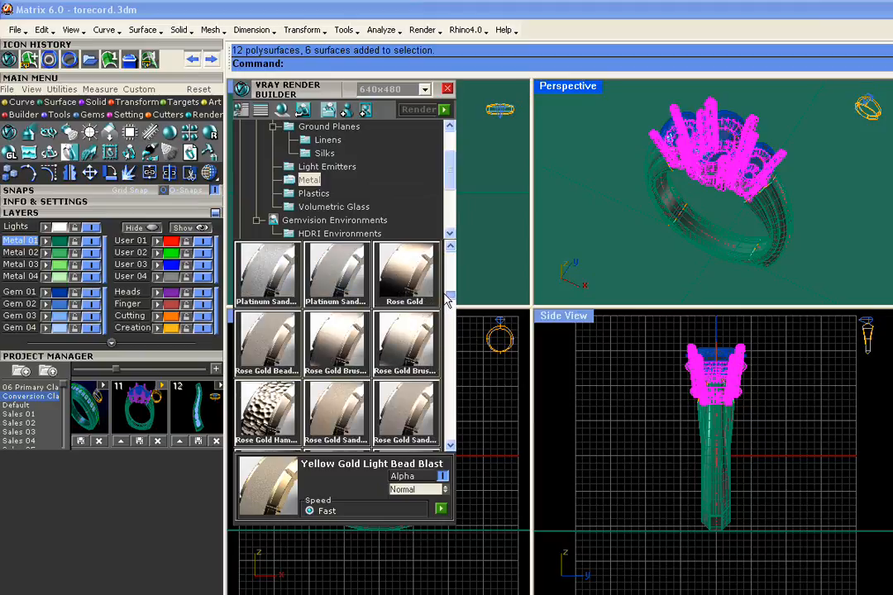
{"action": "mouse_move", "coordinate": [451, 302]}
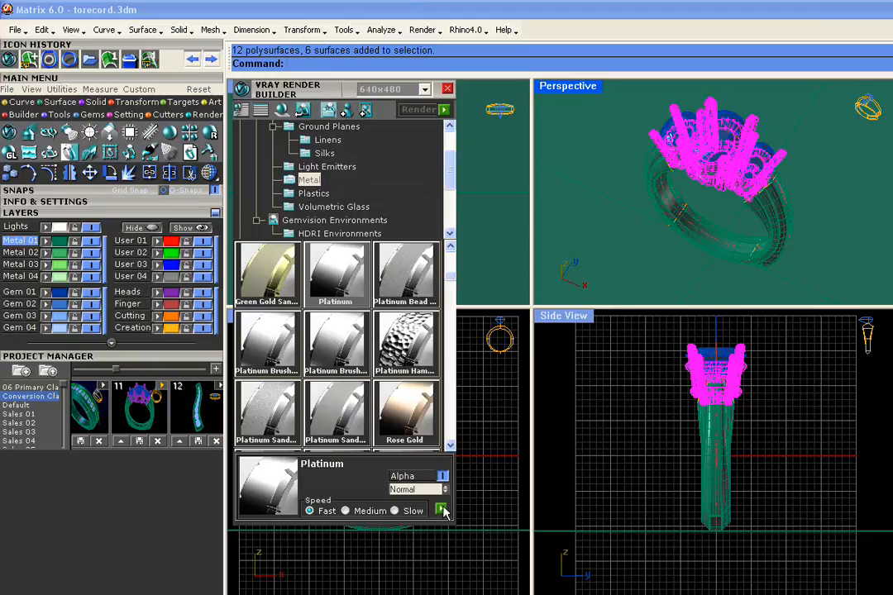
{"action": "left_click", "coordinate": [443, 510]}
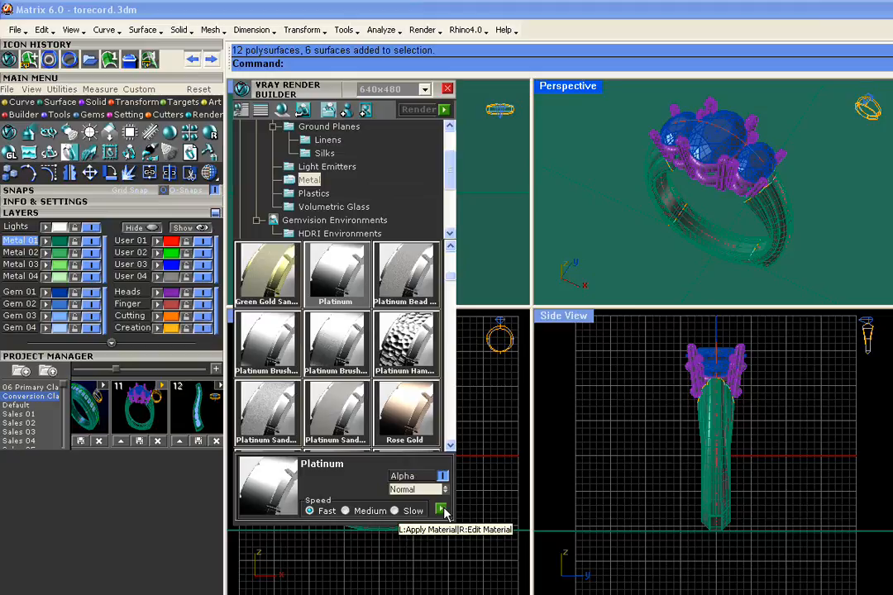
{"action": "mouse_move", "coordinate": [644, 76]}
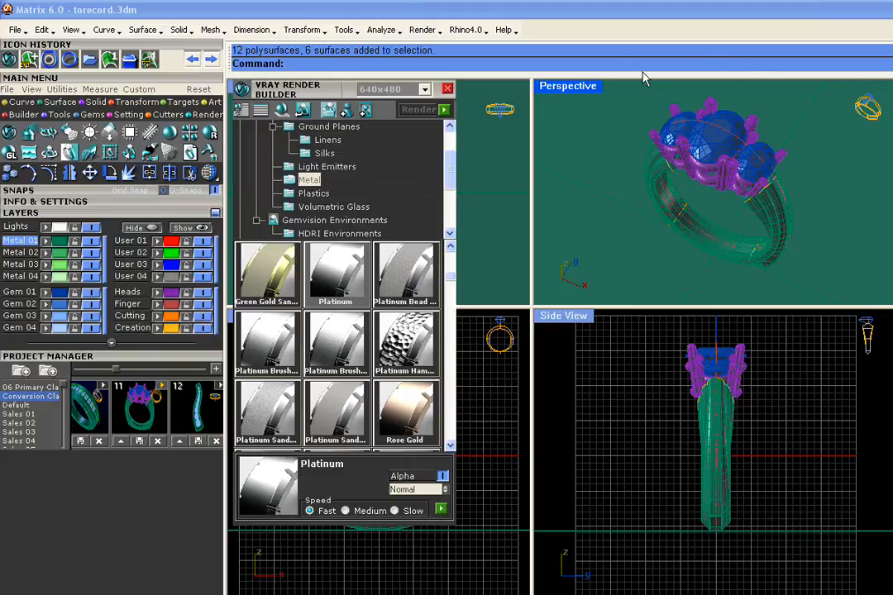
{"action": "mouse_move", "coordinate": [446, 189]}
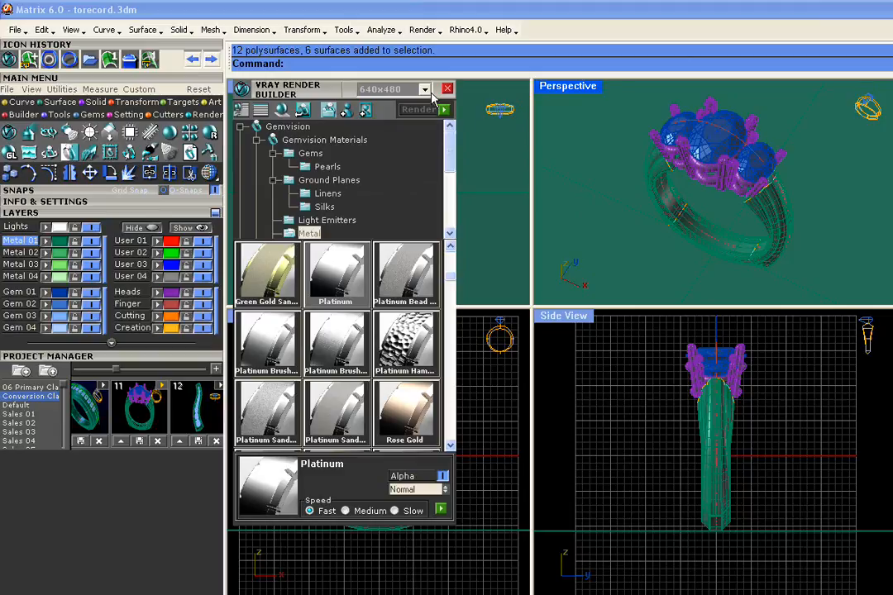
Step: Render the ring with V-Ray and dismiss the Matrix Error dialog
{"action": "left_click", "coordinate": [424, 89]}
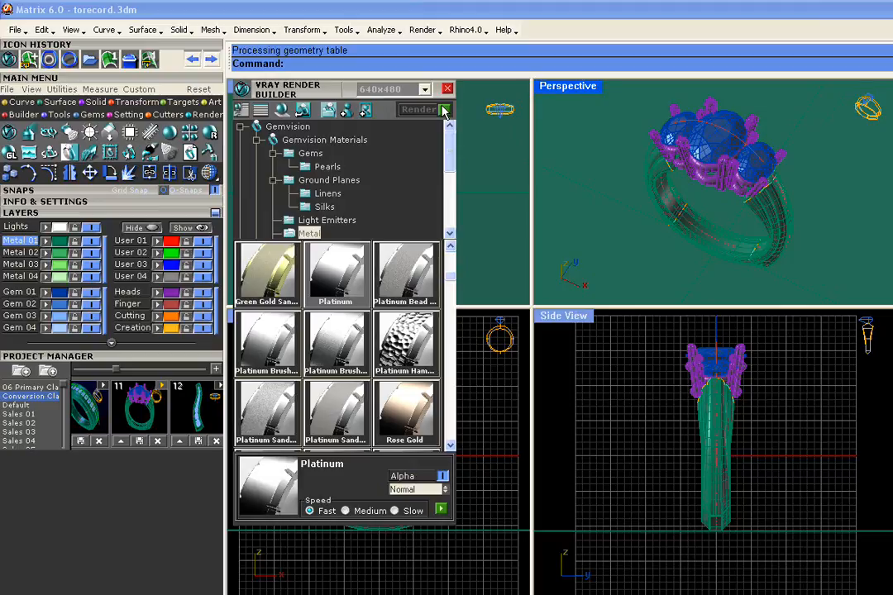
{"action": "left_click", "coordinate": [418, 109]}
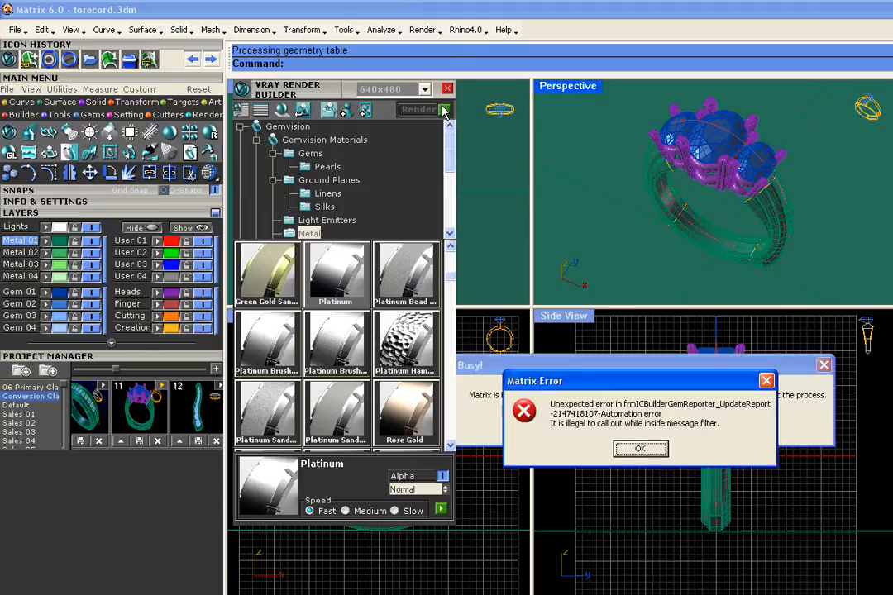
{"action": "left_click", "coordinate": [640, 448]}
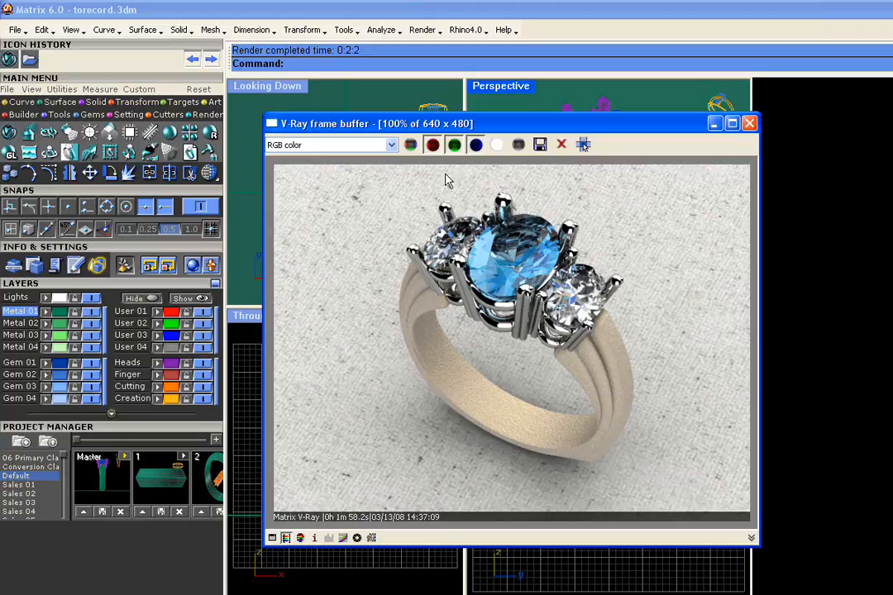
Step: Save the render to the Desktop, naming the file 'render'
{"action": "left_click", "coordinate": [539, 144]}
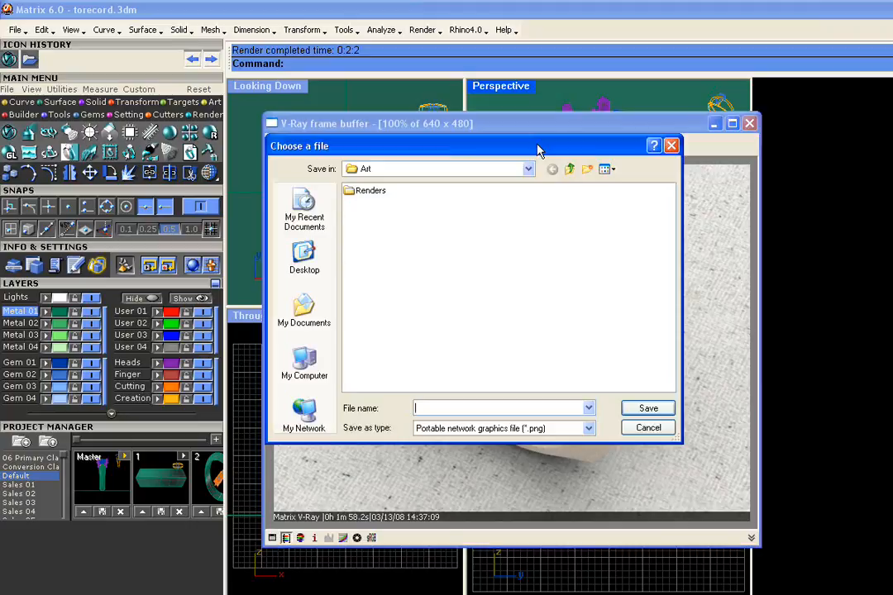
{"action": "left_click", "coordinate": [304, 257]}
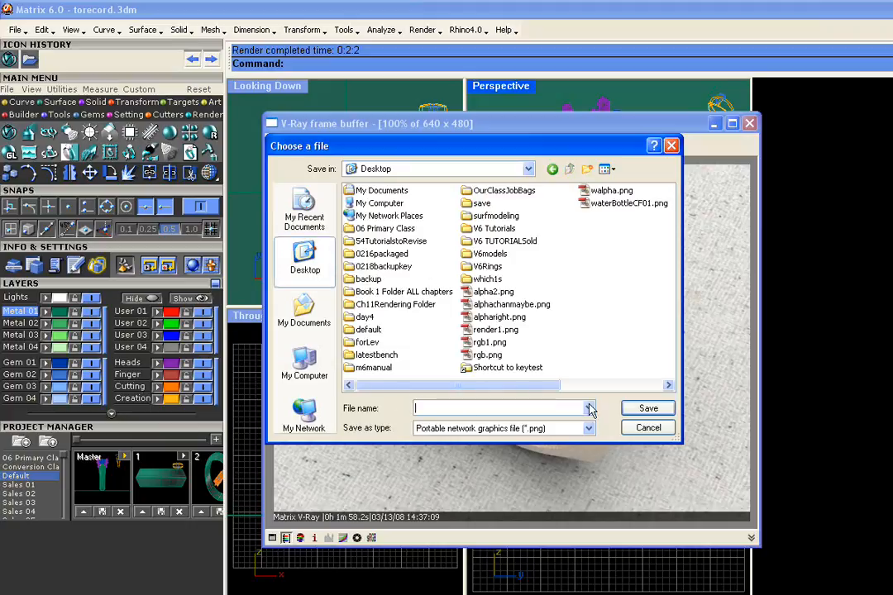
{"action": "type", "text": "render"}
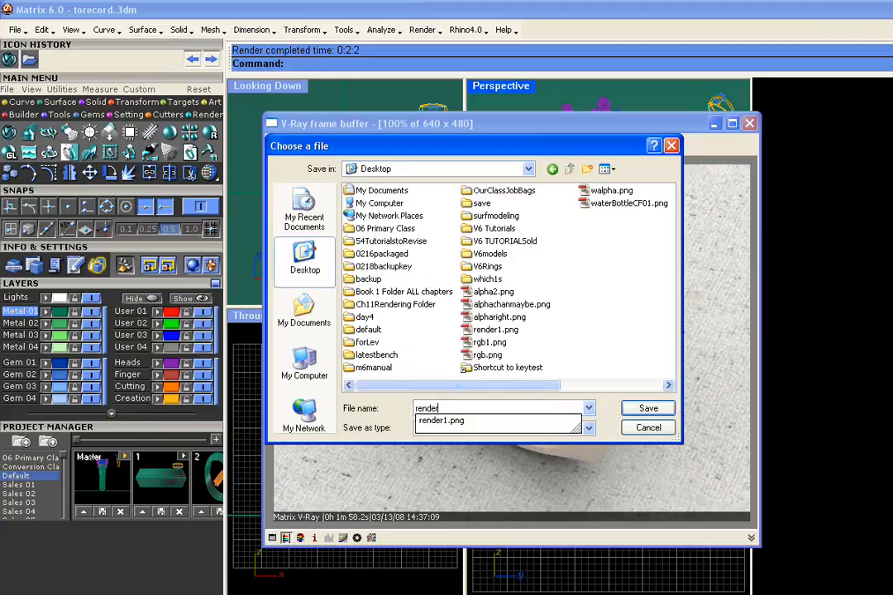